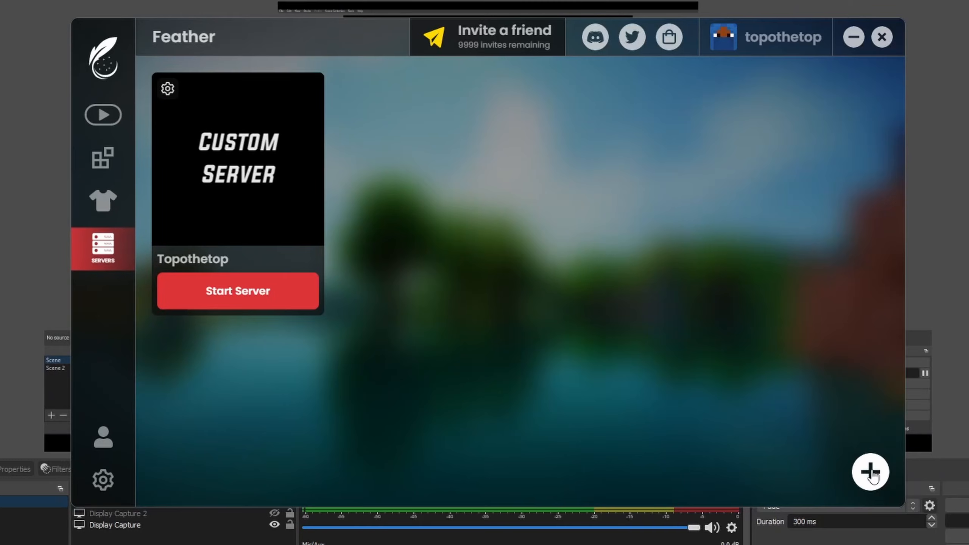
# Step: Start a new Custom-template server on Java 8 with 100 slots and 14668 MB RAM
pyautogui.click(870, 474)
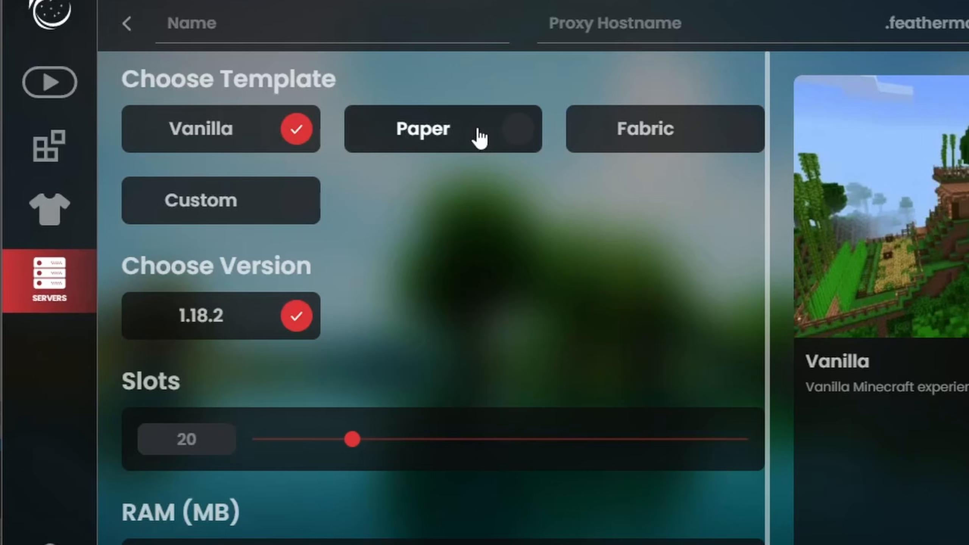
pyautogui.moveTo(448, 125)
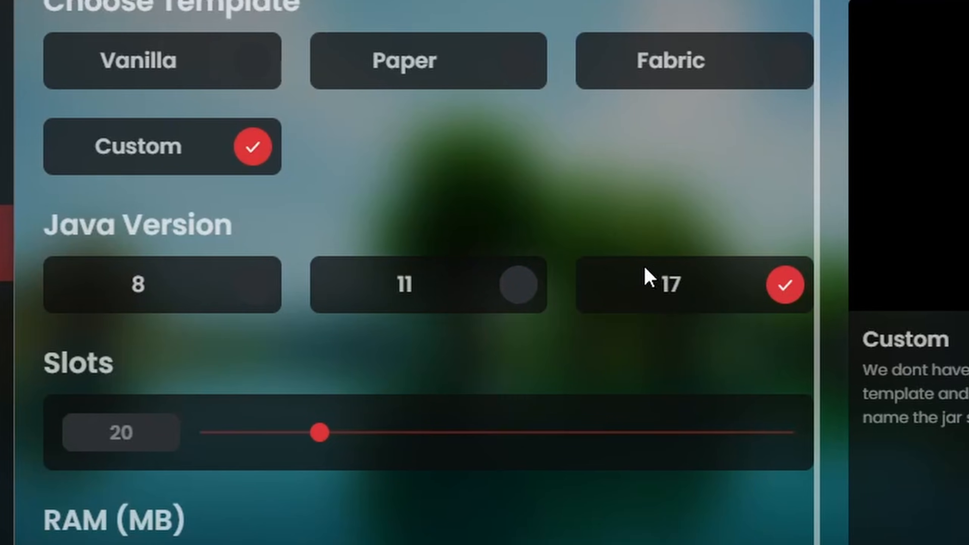
pyautogui.click(161, 284)
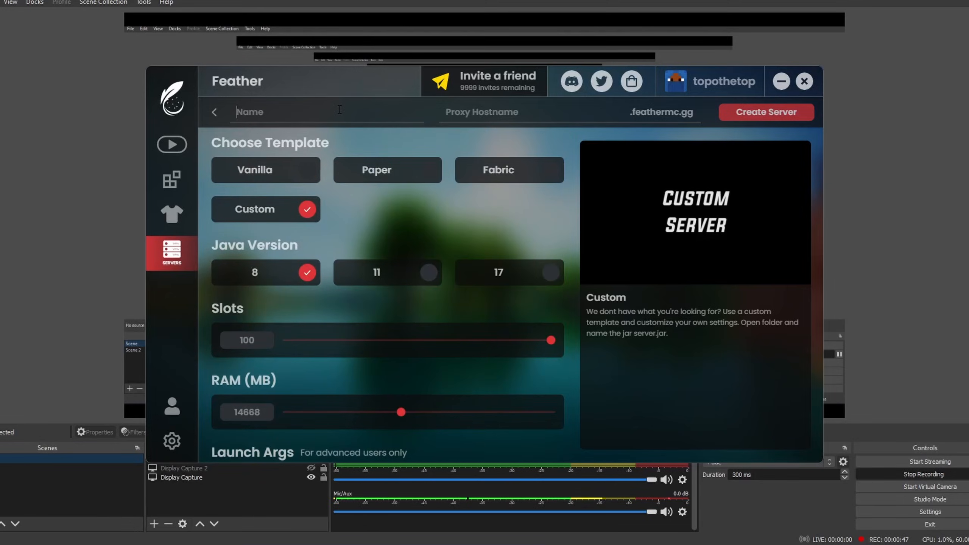
# Step: Name the server Event, create it, and rename the downloaded jar to server.jar
pyautogui.write('Ec')
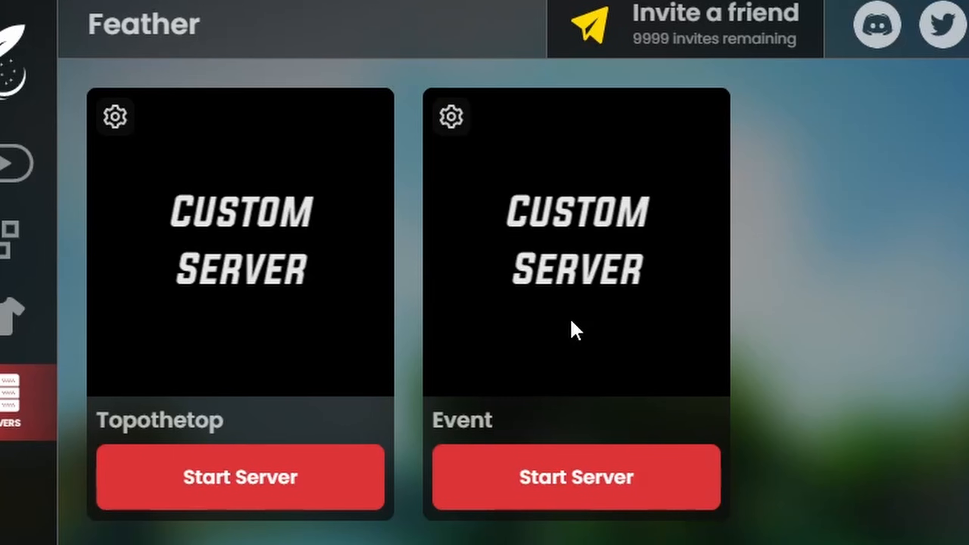
pyautogui.click(577, 478)
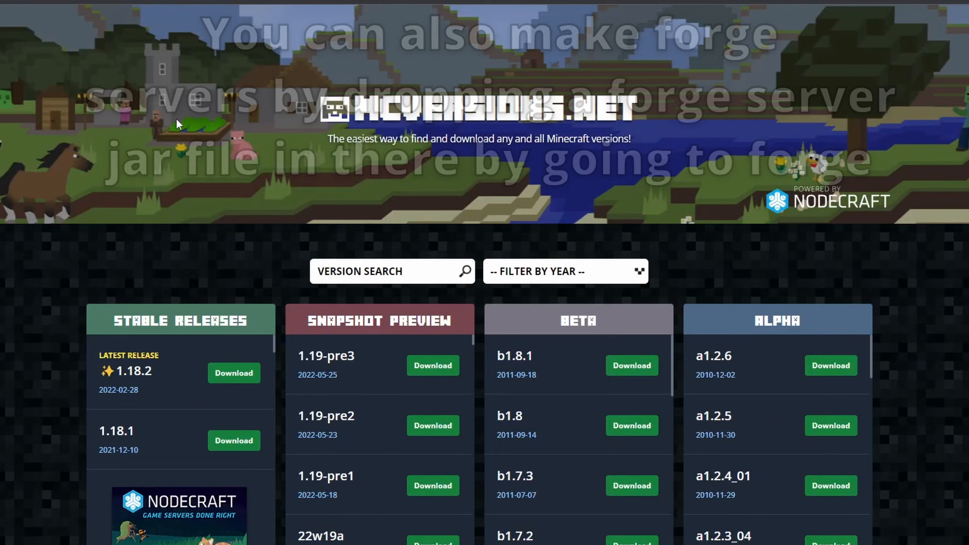
pyautogui.scroll(-3)
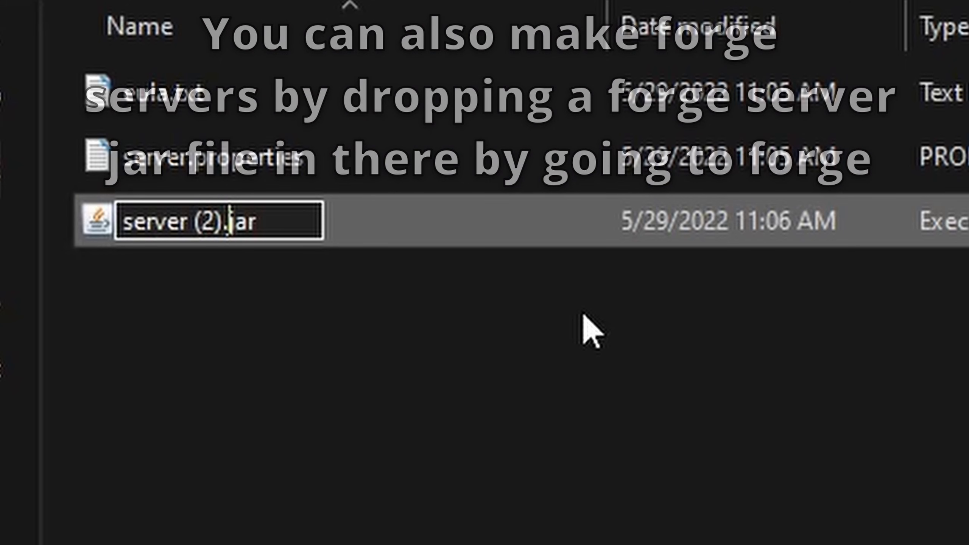
pyautogui.press('Enter')
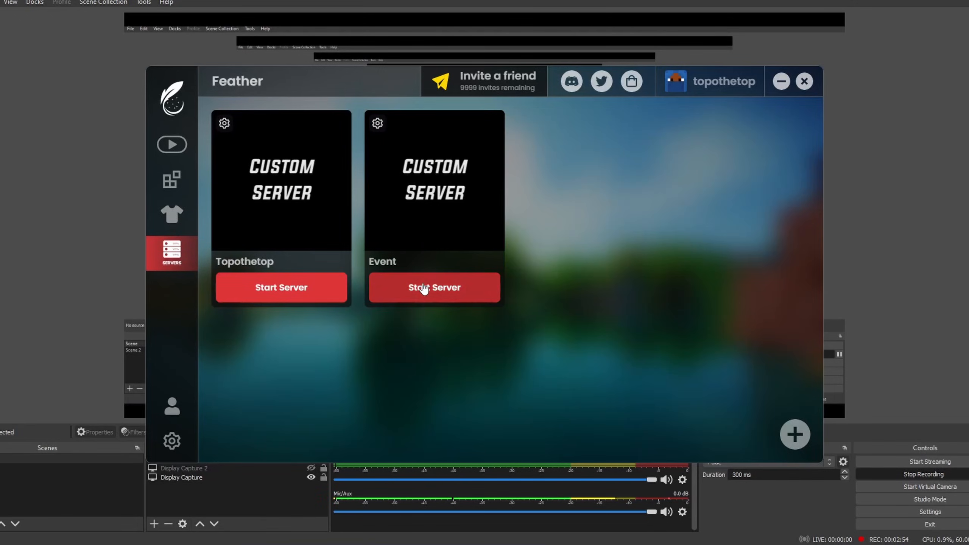
# Step: Start the Event server and add eventmc.feathermc.gg to Minecraft's multiplayer list
pyautogui.click(435, 287)
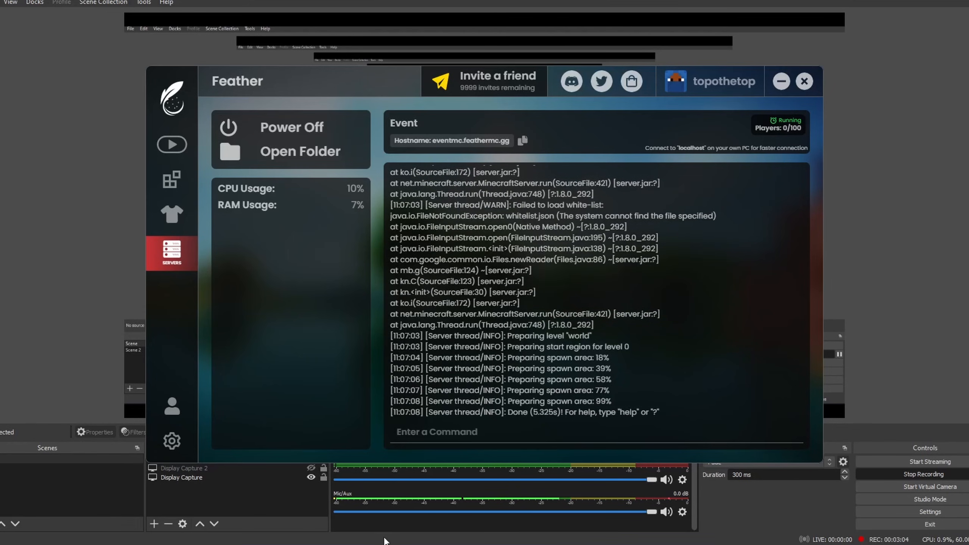
pyautogui.click(523, 141)
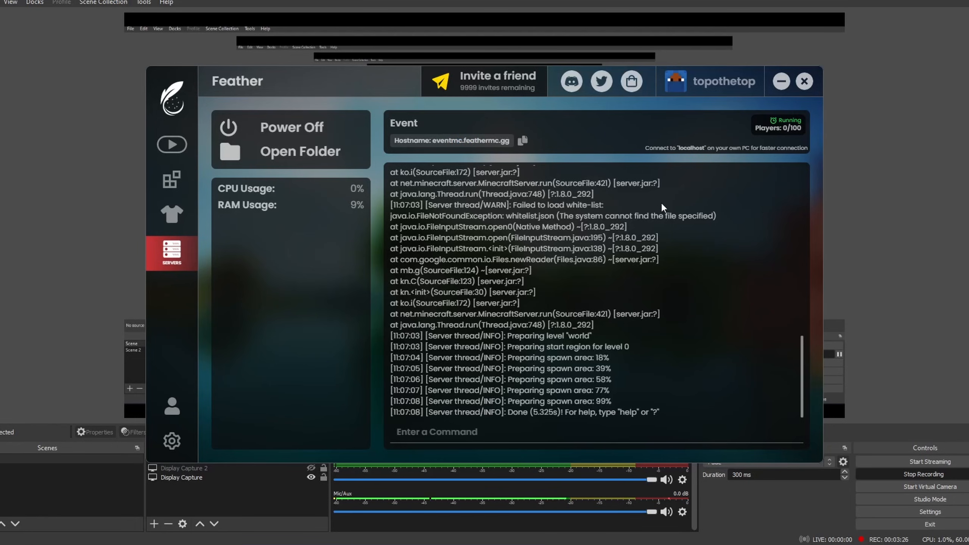
pyautogui.moveTo(676, 159)
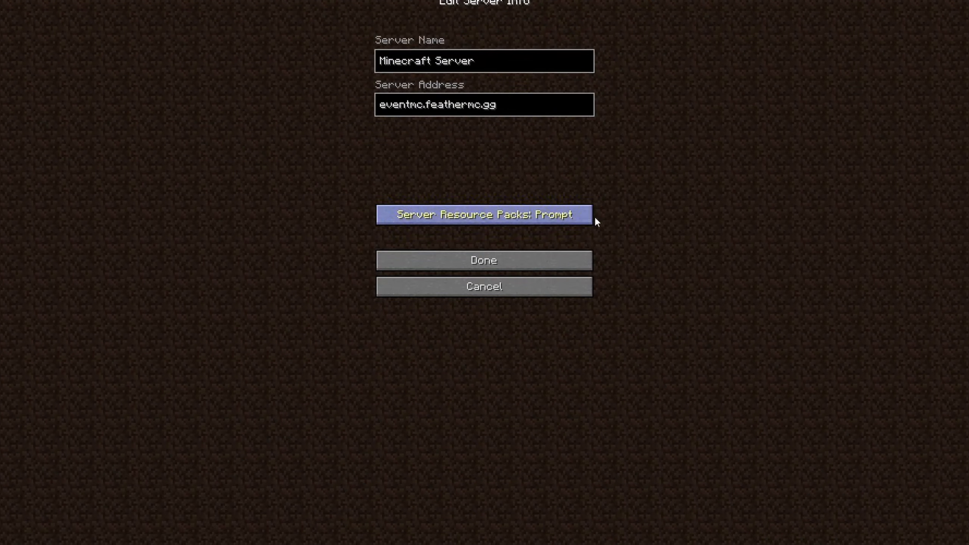
pyautogui.click(484, 260)
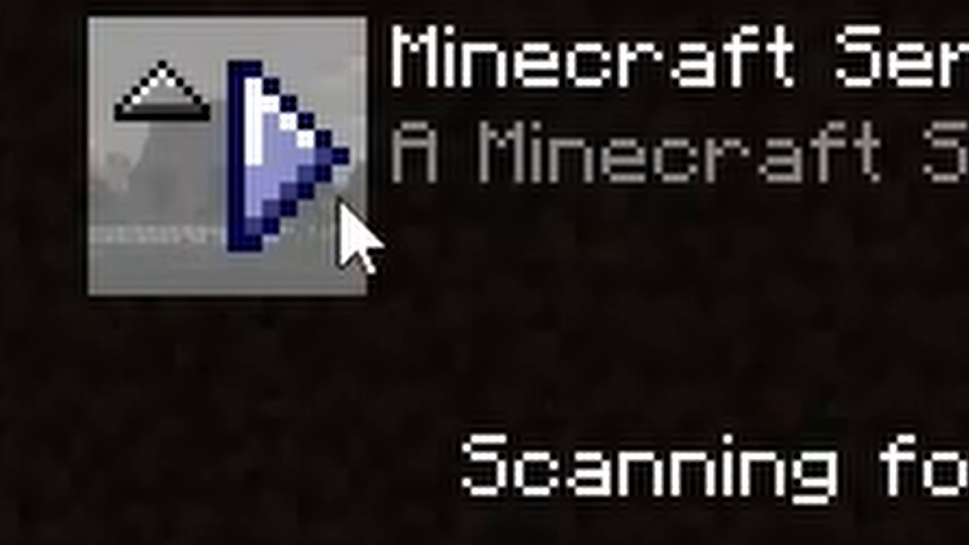